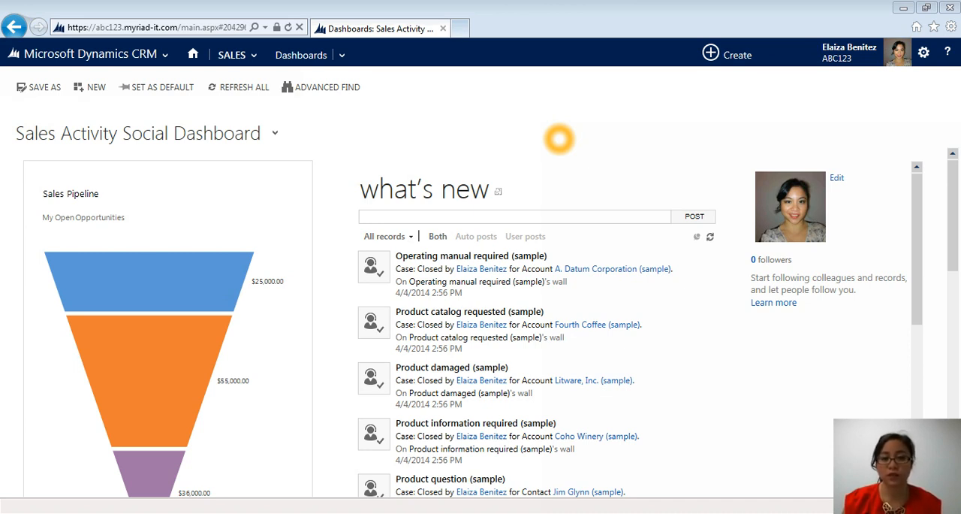
pyautogui.moveTo(430, 115)
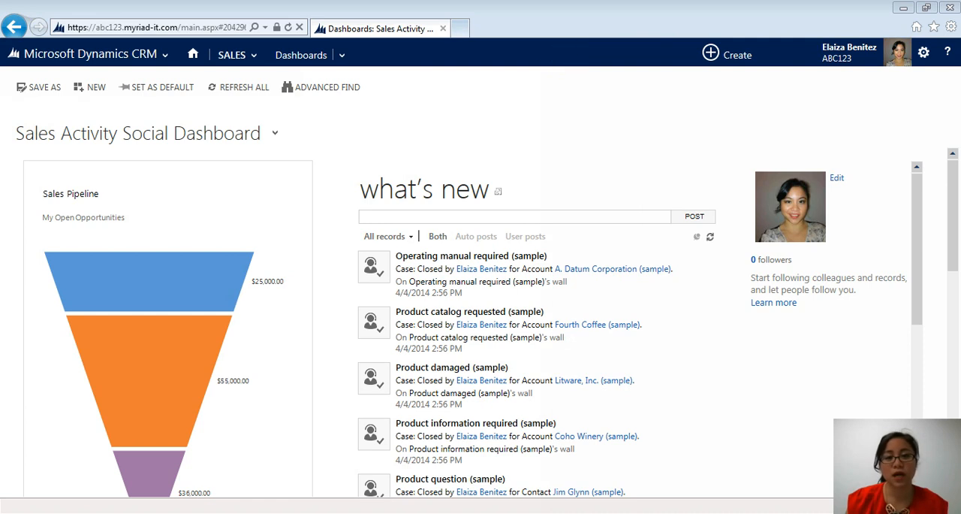
# Switch from Sales to the Marketing area to show the Marketing Social Dashboard.
pyautogui.click(163, 54)
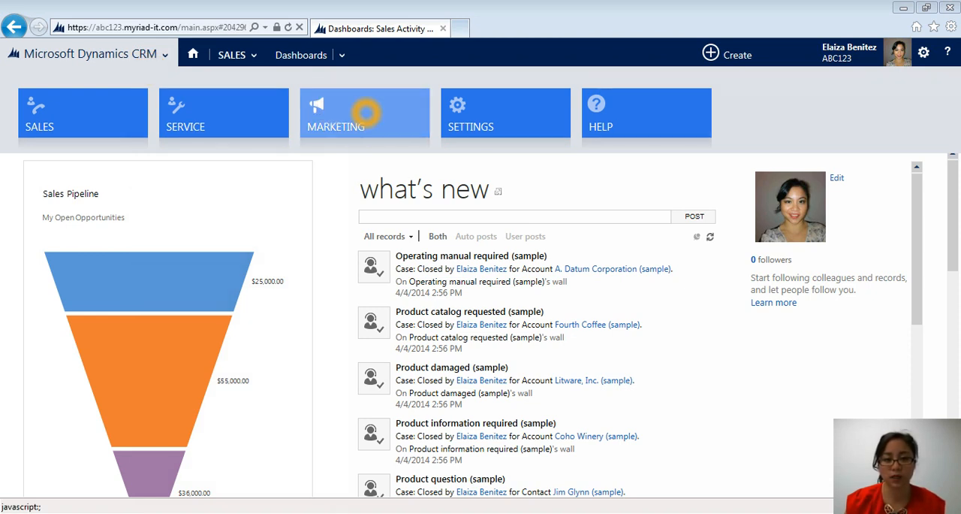
pyautogui.click(365, 114)
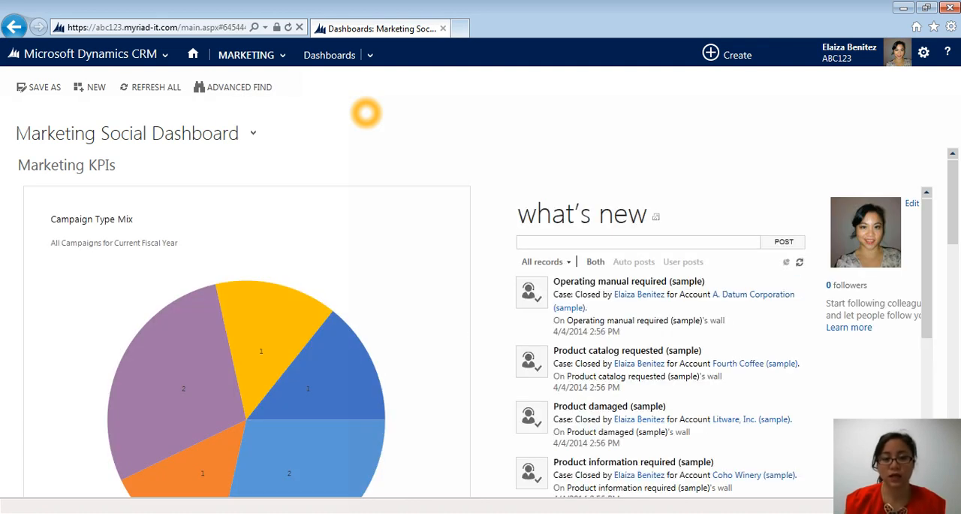
pyautogui.moveTo(366, 113)
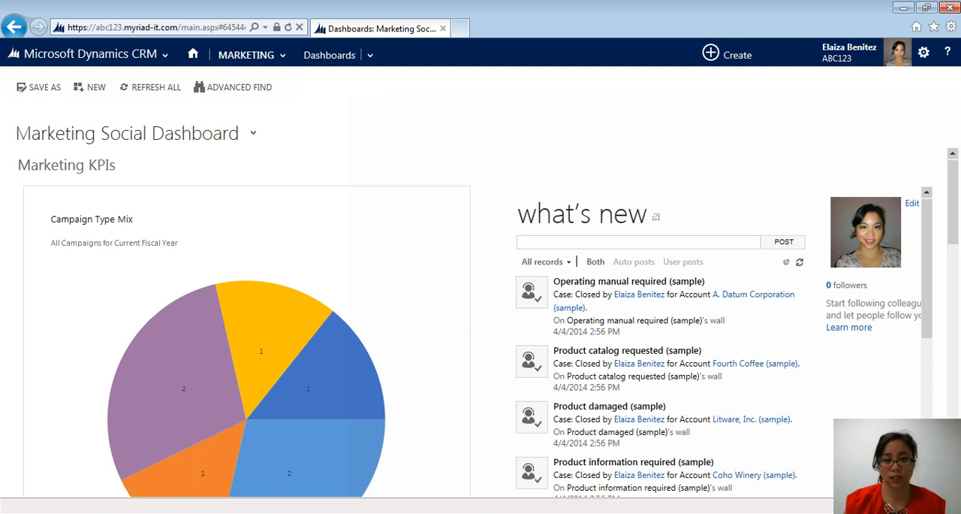
pyautogui.click(246, 54)
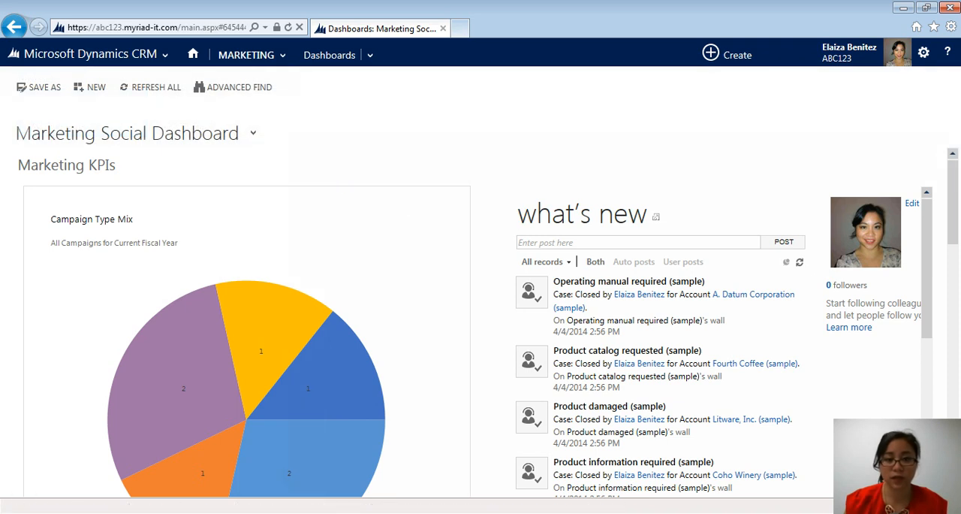
# Browse the Marketing module tiles back and forth, including the Collateral and Tools groups.
pyautogui.click(247, 54)
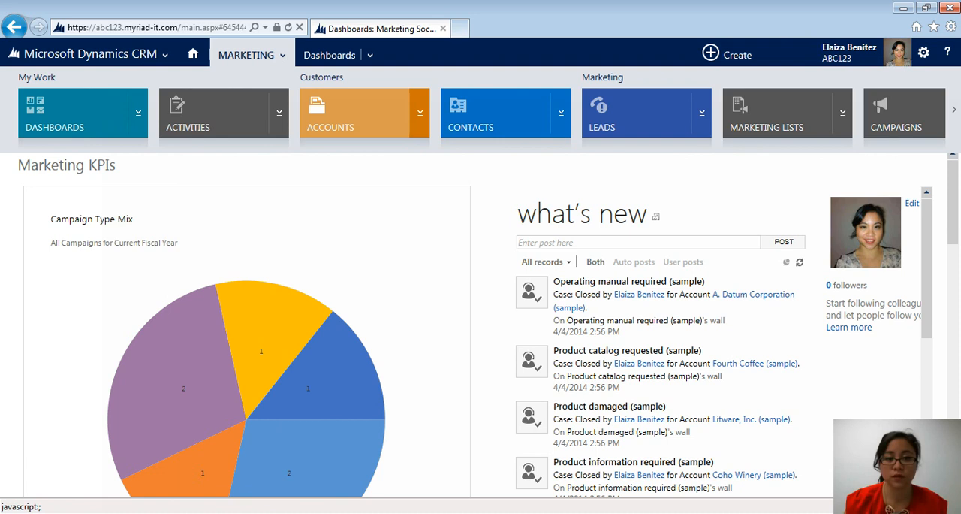
pyautogui.moveTo(341, 116)
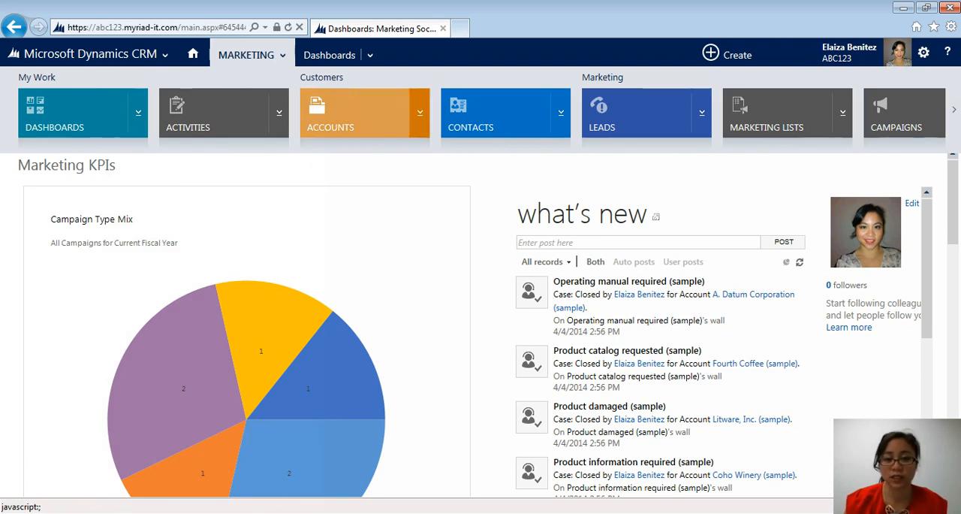
pyautogui.moveTo(627, 113)
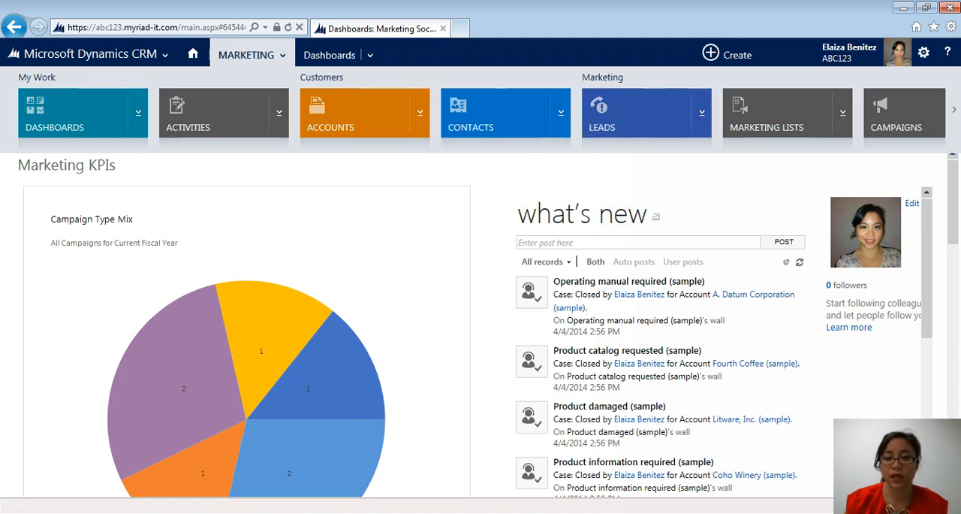
pyautogui.moveTo(842, 113)
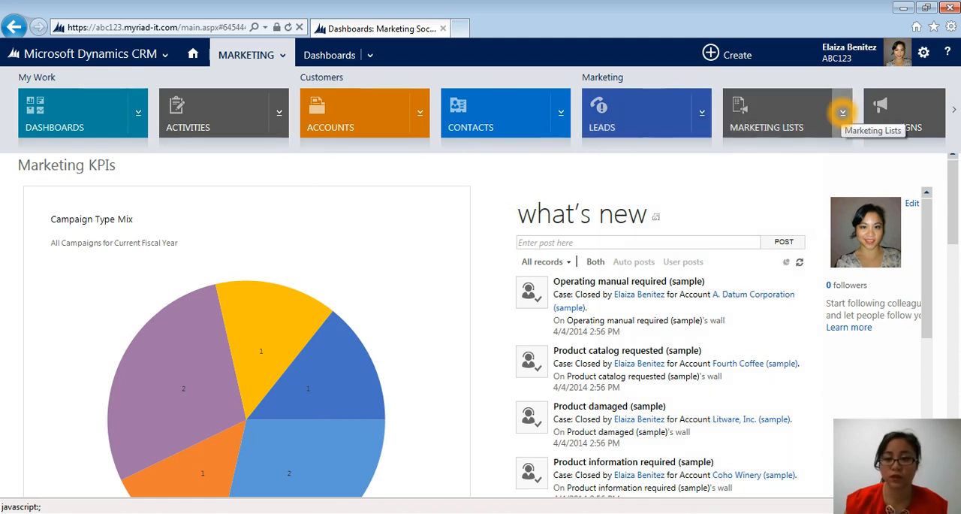
pyautogui.moveTo(905, 113)
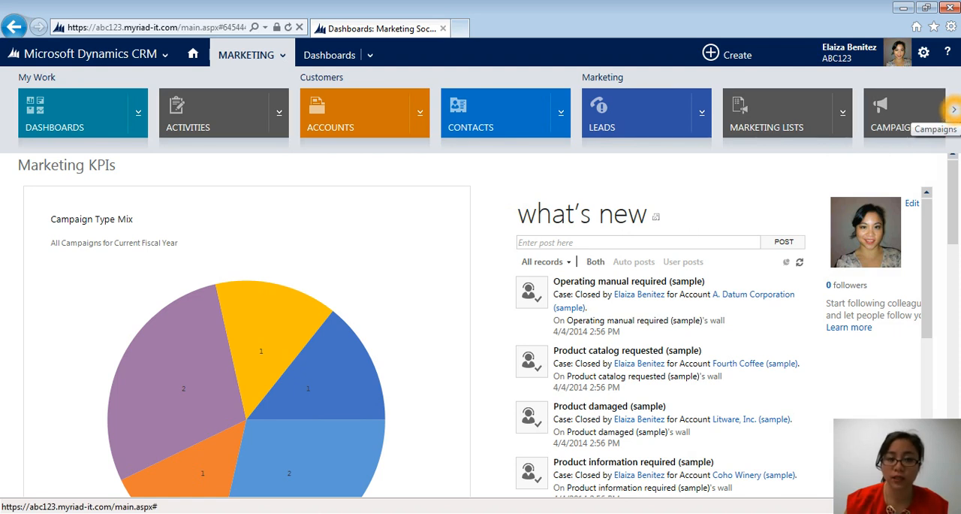
pyautogui.click(954, 108)
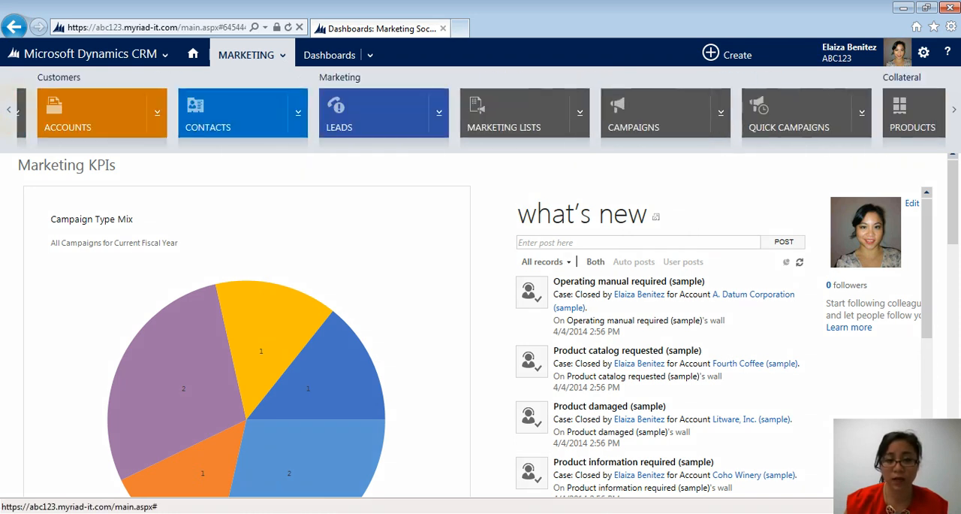
pyautogui.click(8, 110)
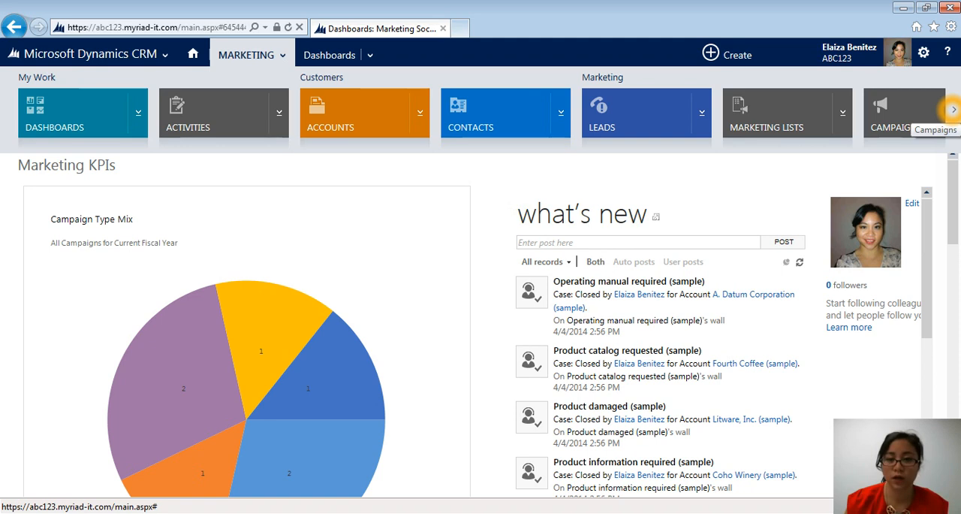
pyautogui.click(953, 109)
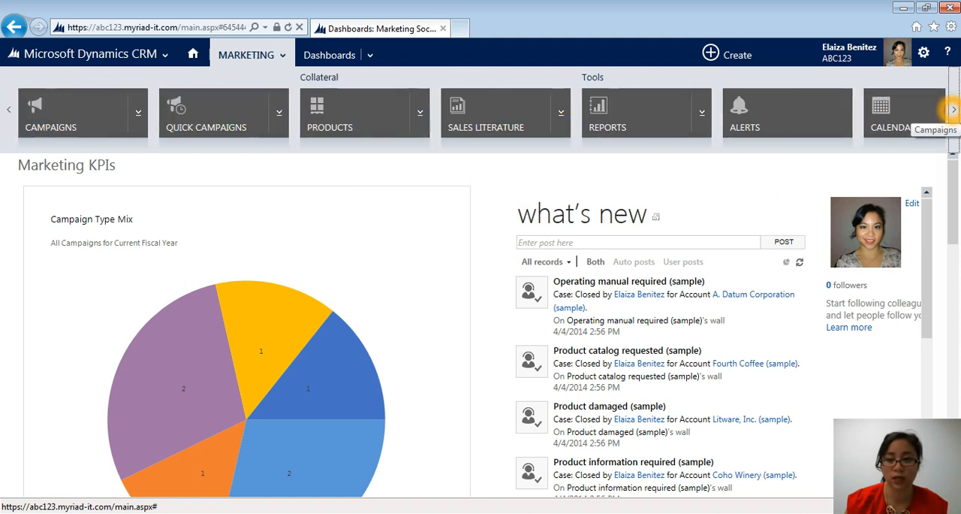
pyautogui.click(954, 110)
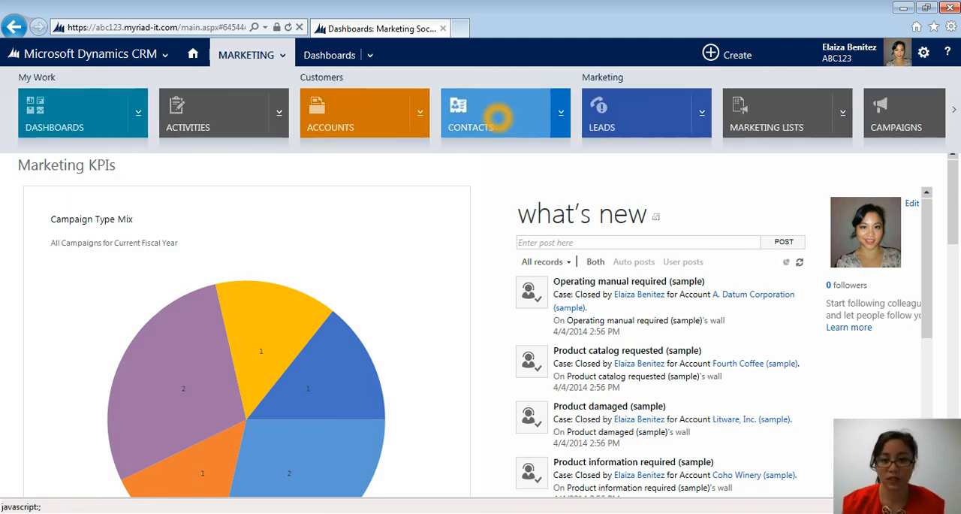
pyautogui.moveTo(538, 77)
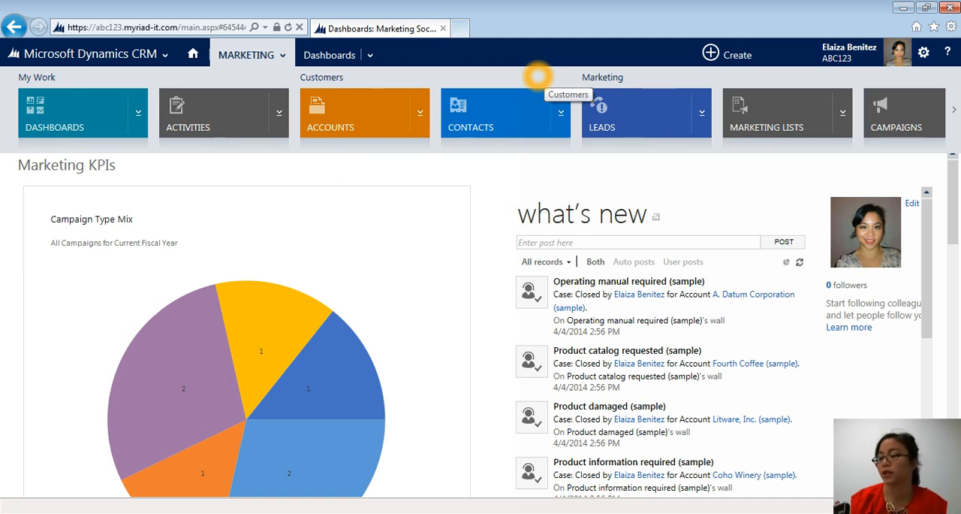
pyautogui.moveTo(539, 75)
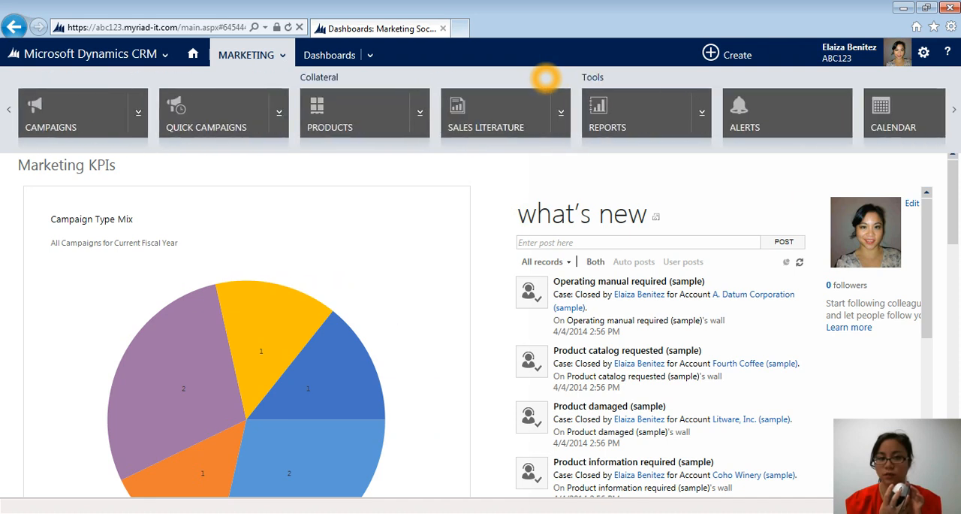
# Scroll the Marketing tiles and go to Contacts, showing My Active Contacts.
pyautogui.click(9, 110)
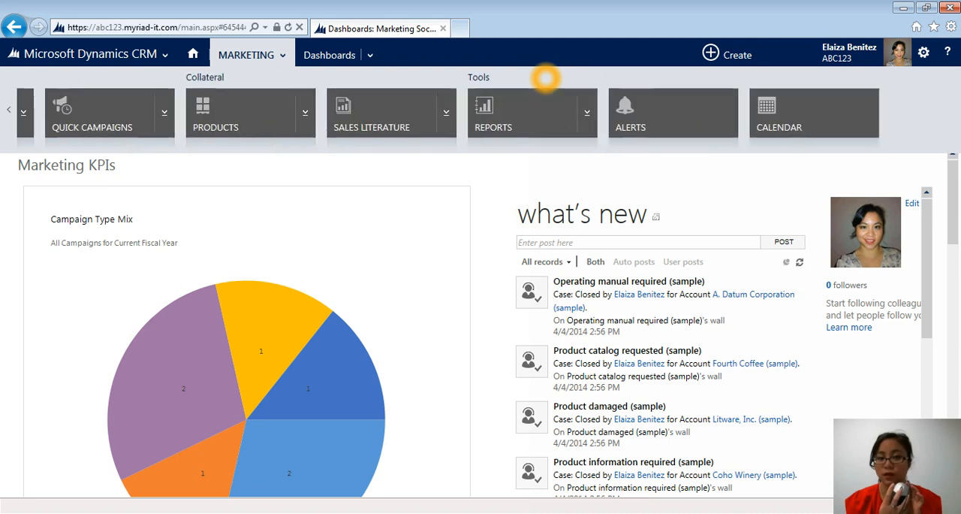
pyautogui.click(9, 110)
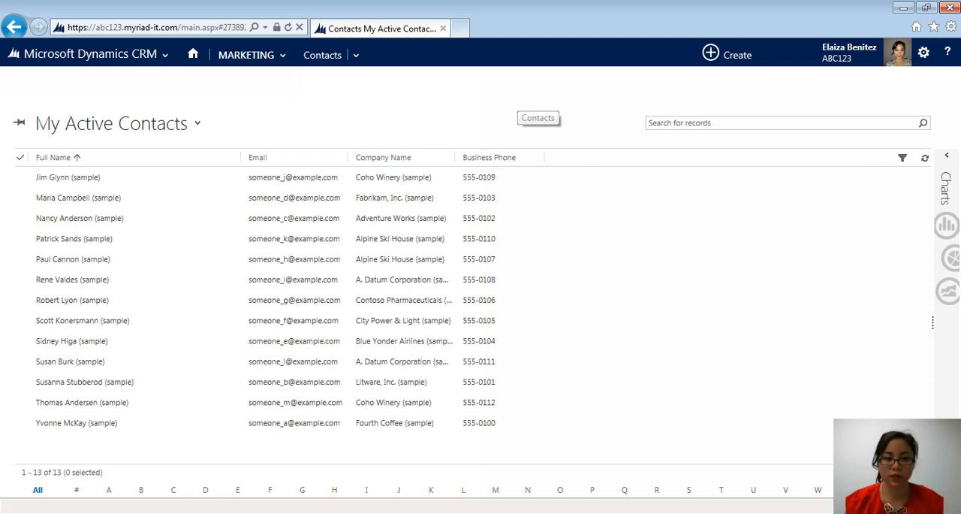
# Switch to the Active Contacts view and open Fabrikam's Maria Campbell record.
pyautogui.click(67, 177)
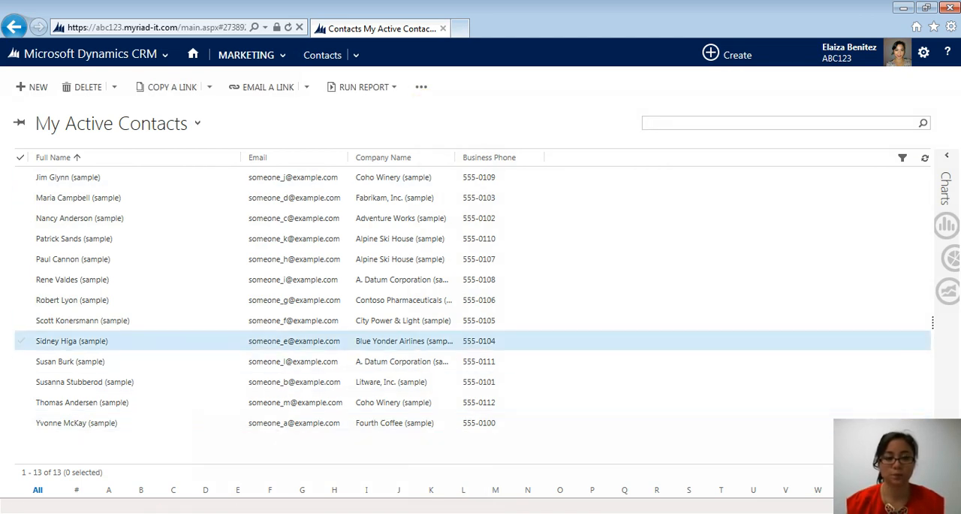
pyautogui.moveTo(197, 123)
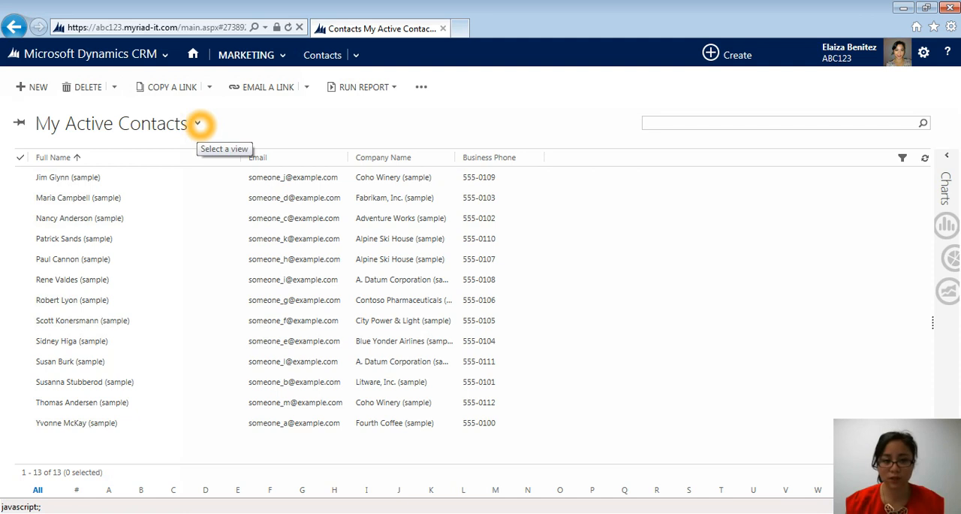
pyautogui.click(198, 123)
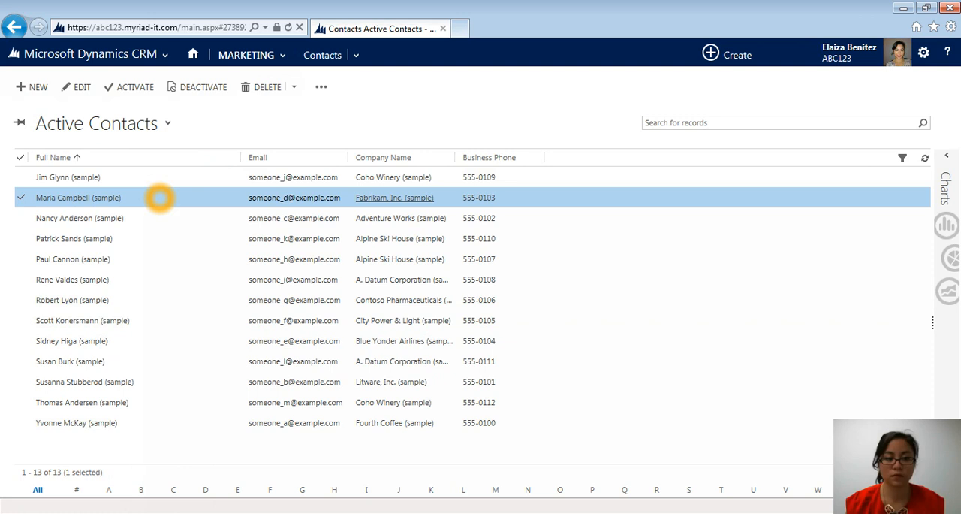
pyautogui.moveTo(78, 197)
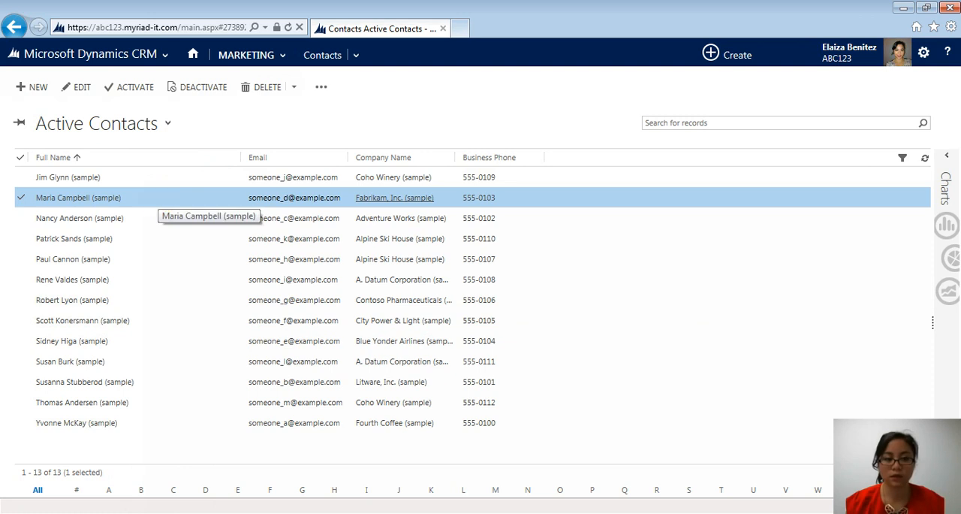
pyautogui.doubleClick(78, 197)
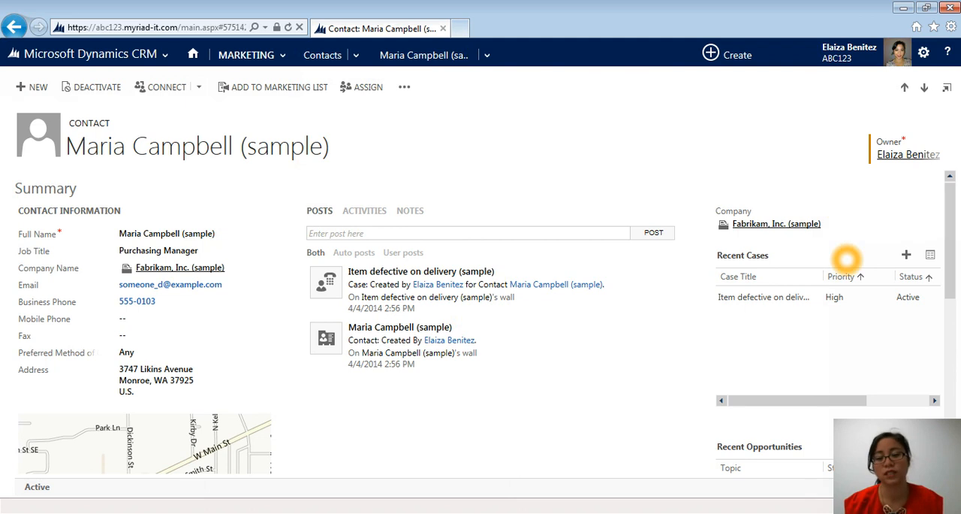
pyautogui.scroll(-3)
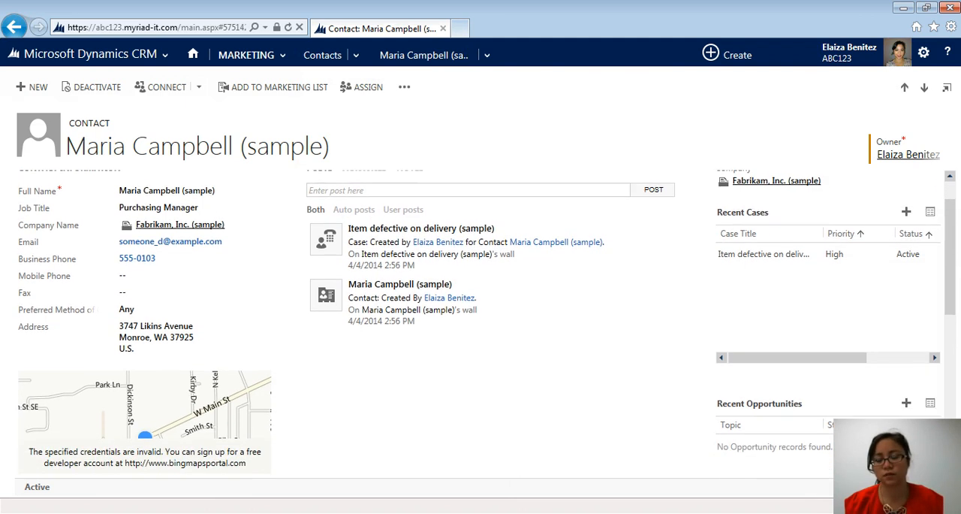
pyautogui.scroll(-3)
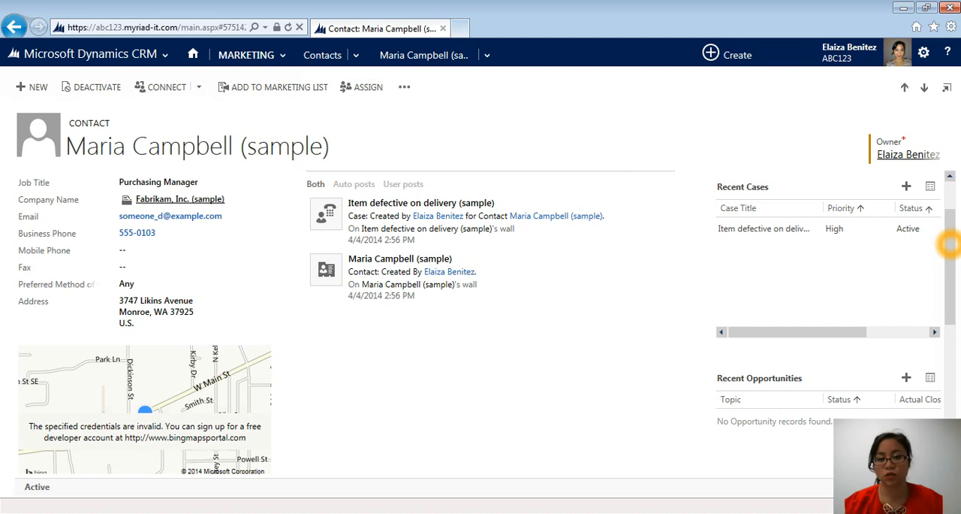
pyautogui.moveTo(311, 146)
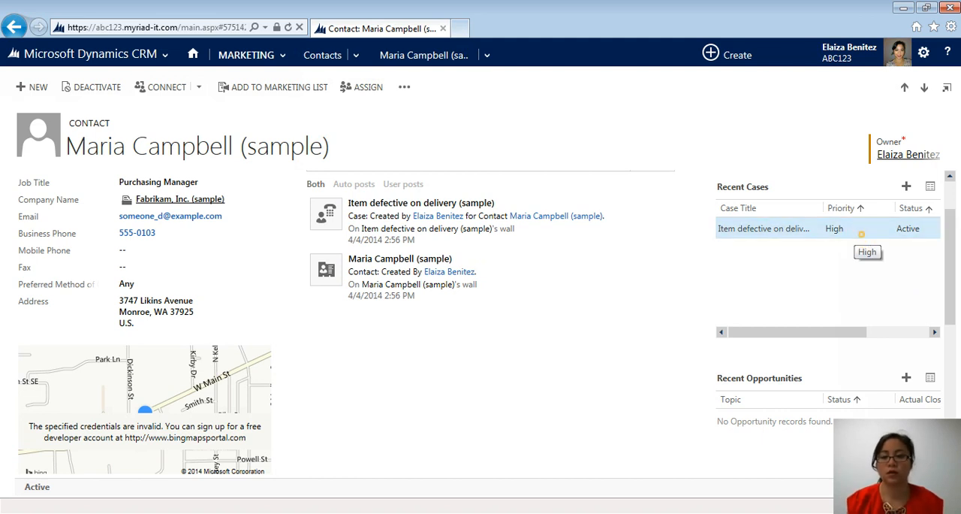
# View the 'Item defective on delivery' case, then return to Maria Campbell's contact.
pyautogui.click(764, 229)
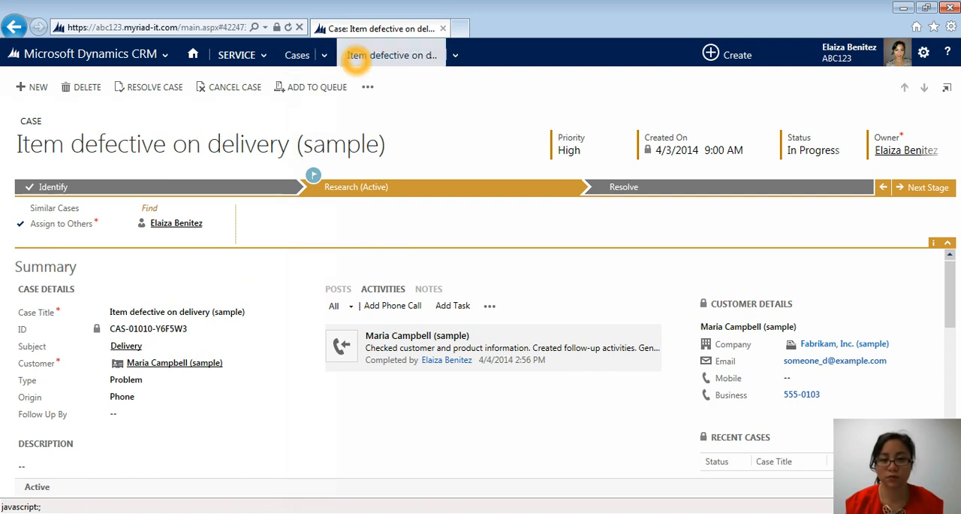
pyautogui.moveTo(297, 55)
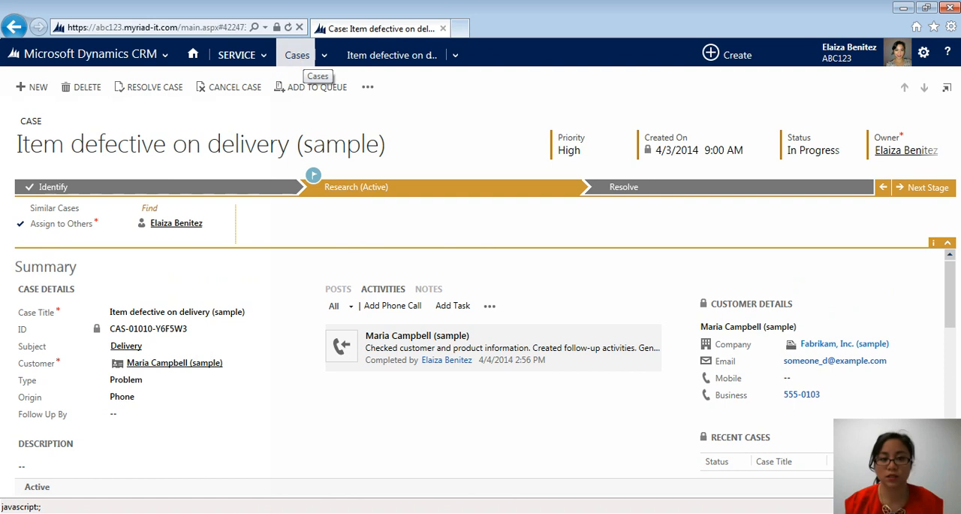
pyautogui.moveTo(391, 54)
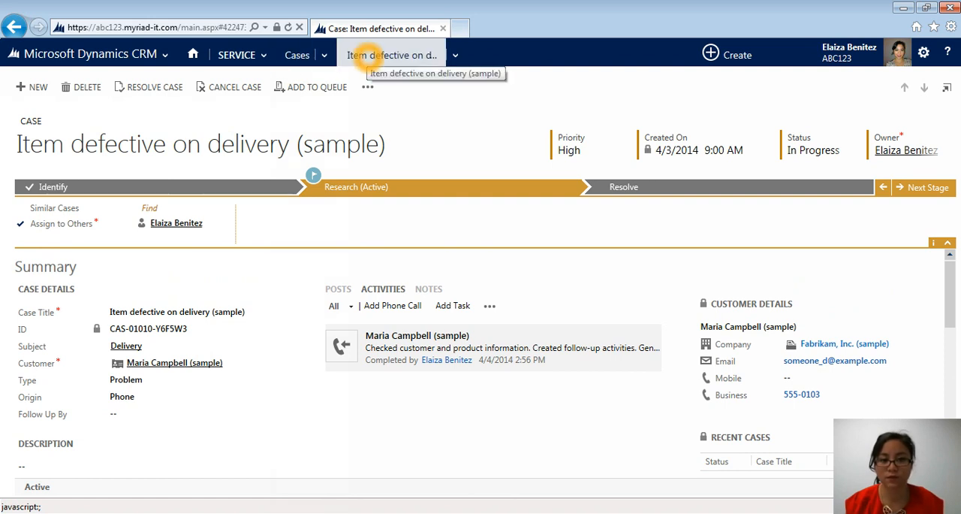
pyautogui.moveTo(334, 125)
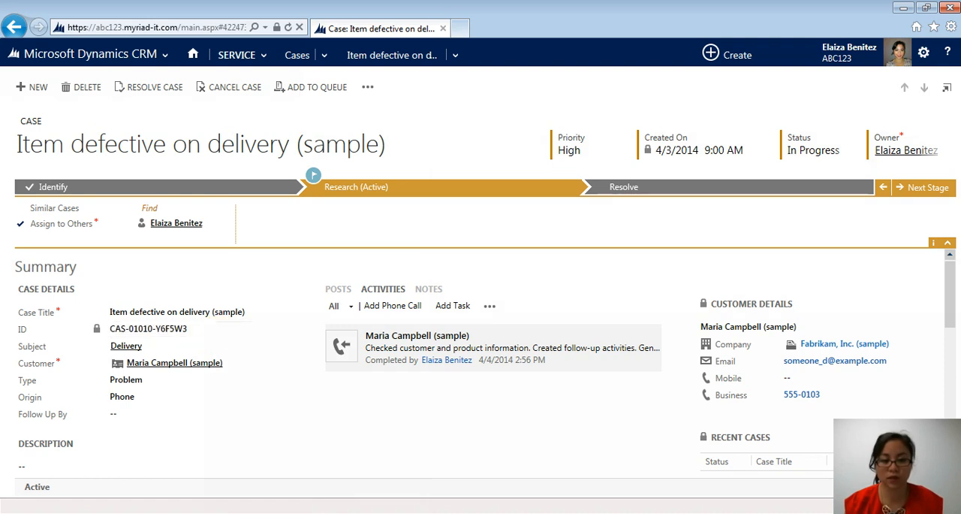
pyautogui.click(174, 363)
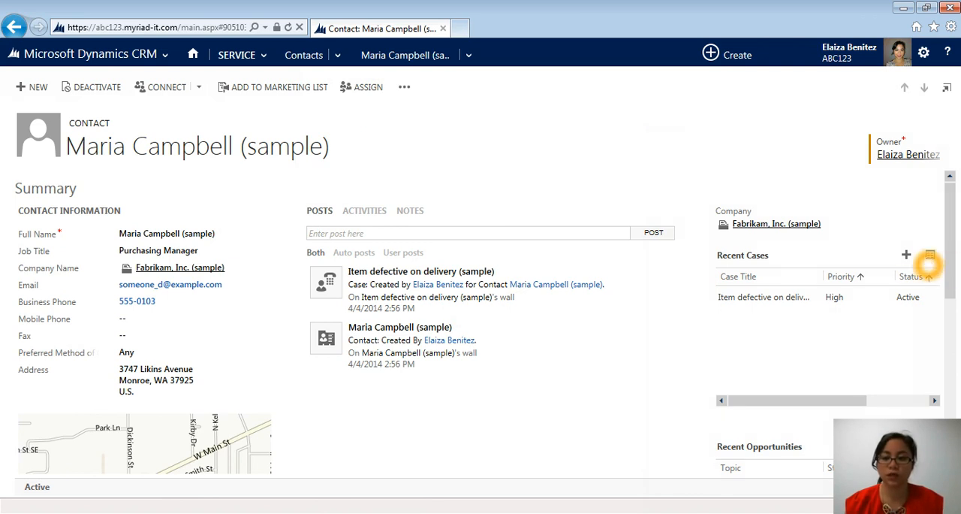
pyautogui.moveTo(930, 254)
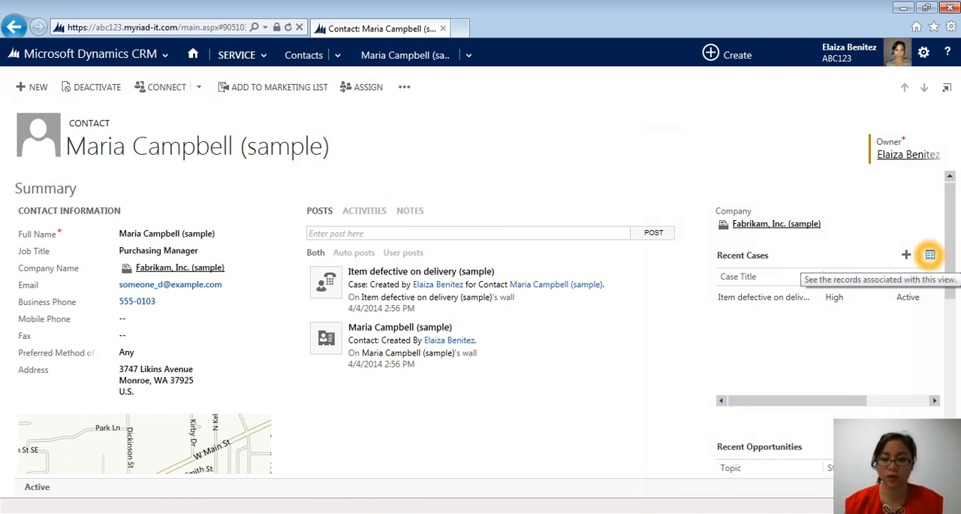
pyautogui.click(929, 255)
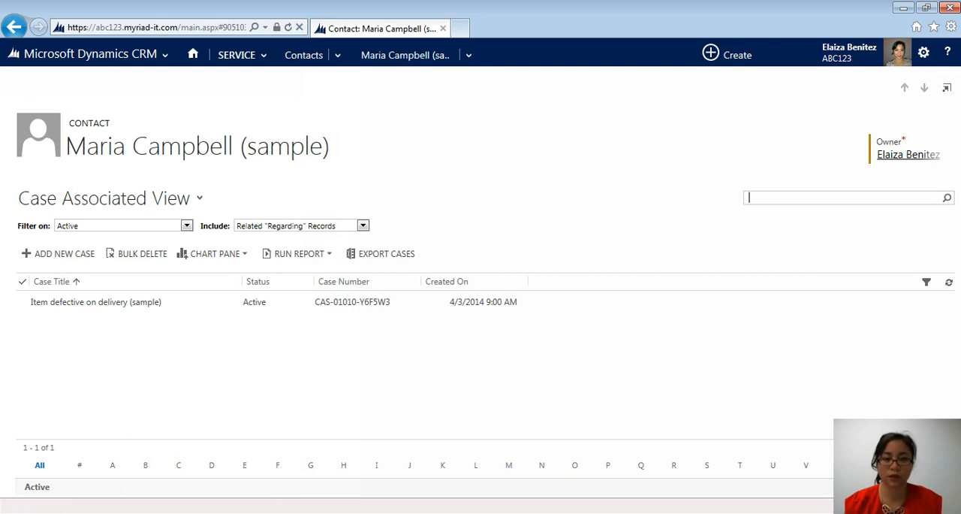
pyautogui.moveTo(405, 54)
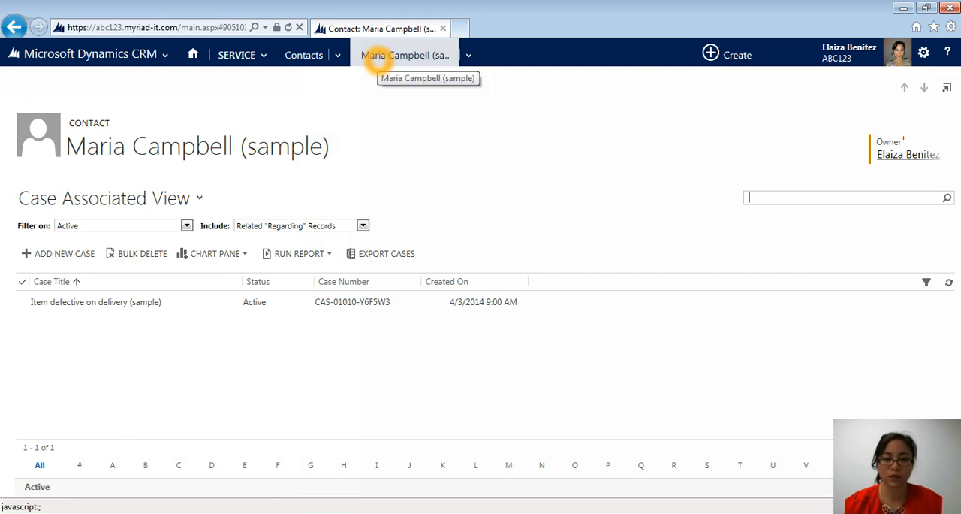
# Reopen Maria Campbell's related Cases from the record menu, then return to her form.
pyautogui.click(469, 54)
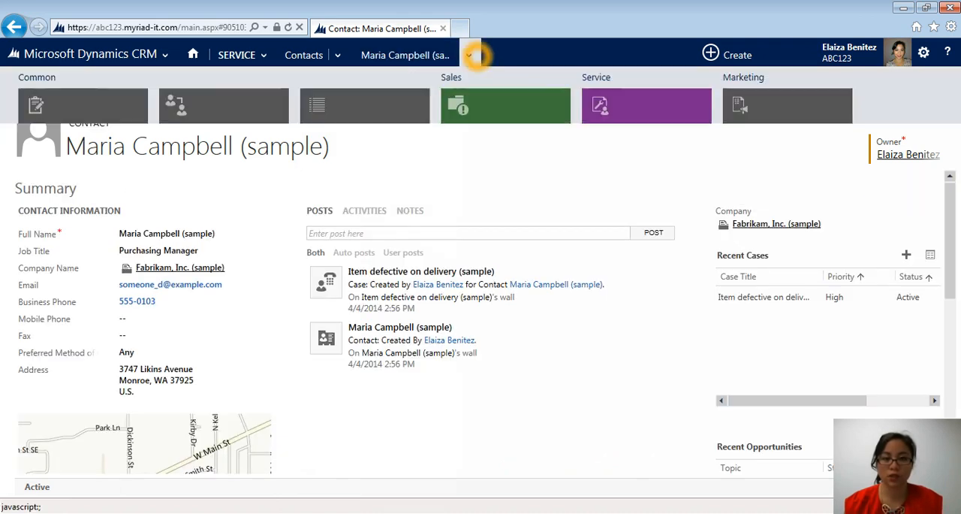
pyautogui.click(468, 55)
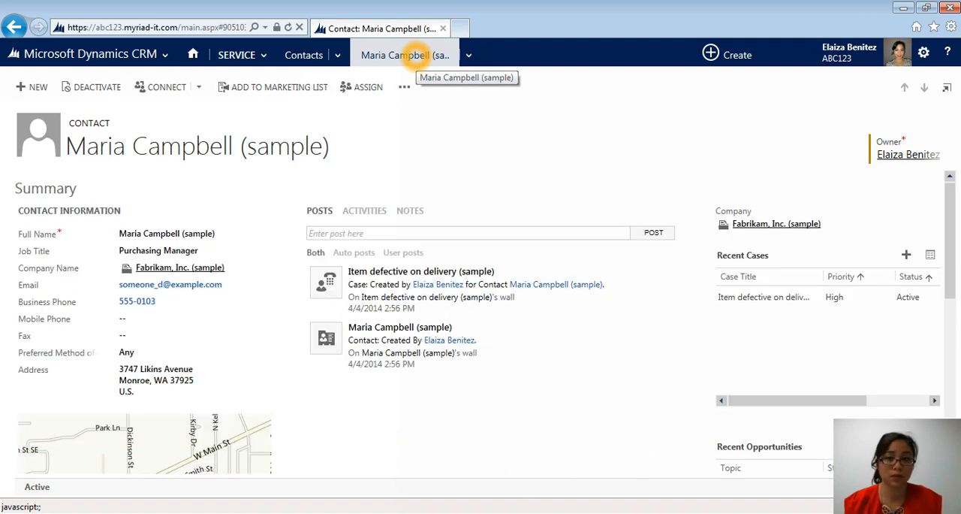
pyautogui.click(468, 54)
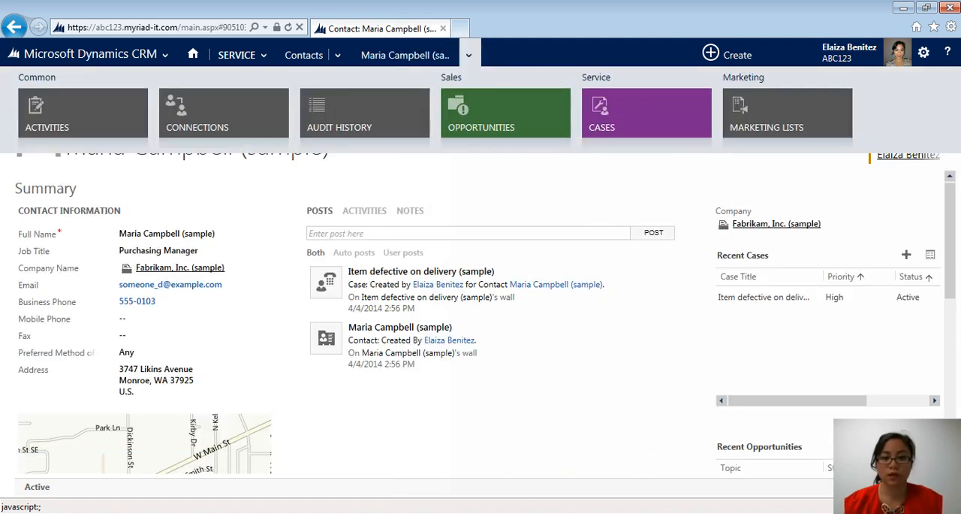
pyautogui.click(646, 113)
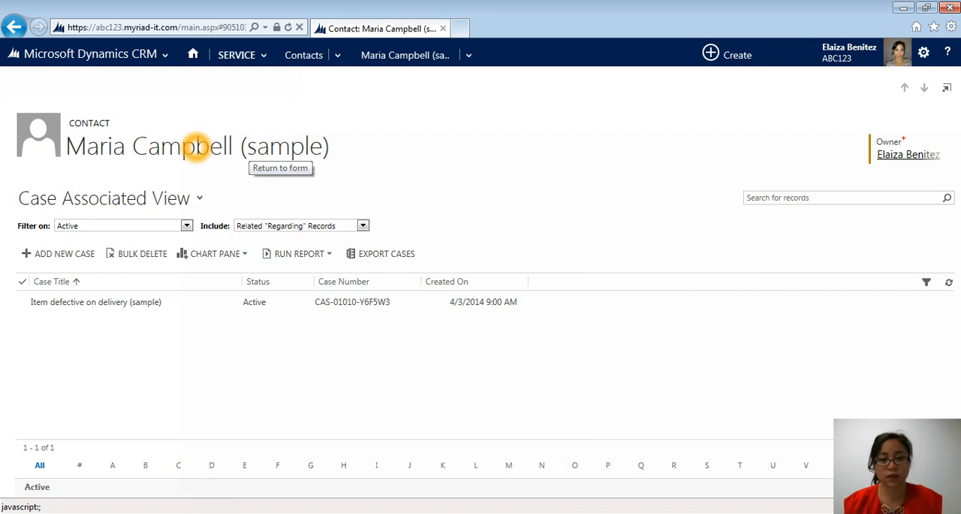
pyautogui.click(280, 167)
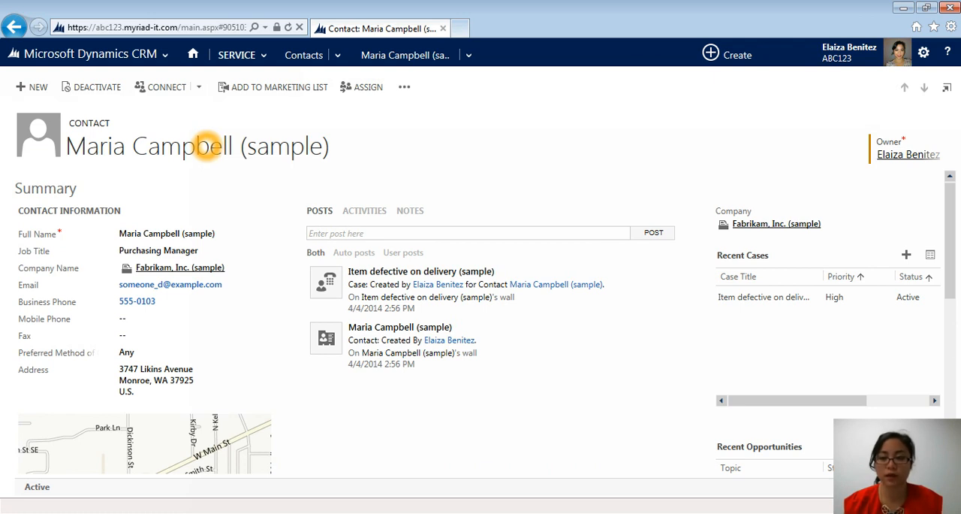
pyautogui.moveTo(924, 88)
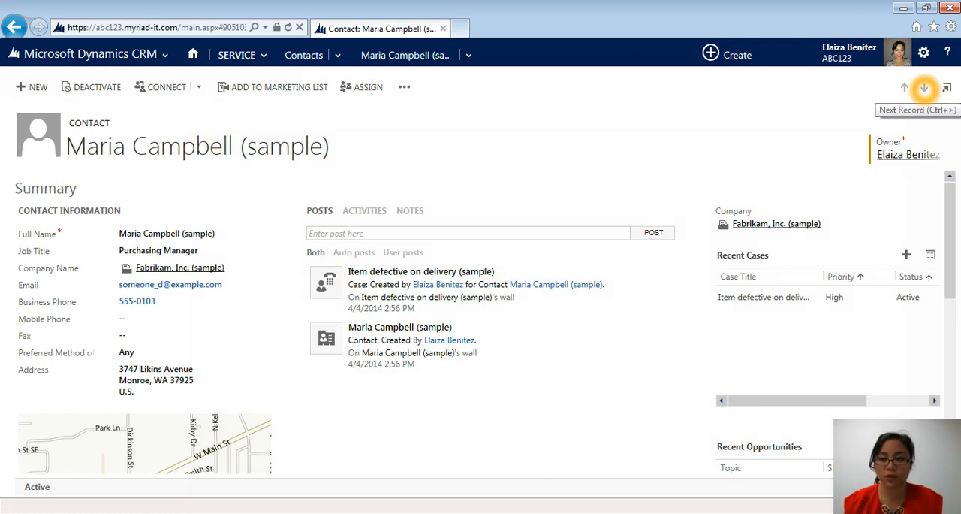
pyautogui.moveTo(904, 88)
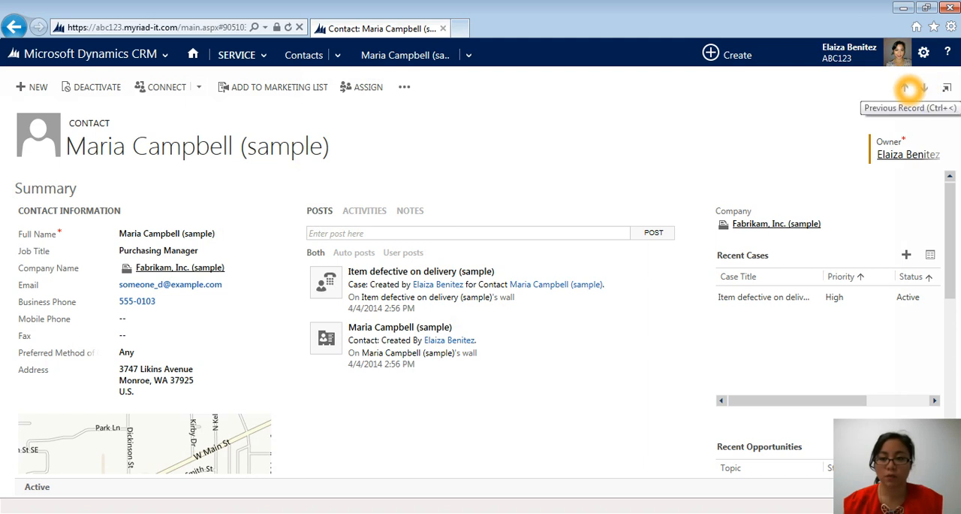
pyautogui.moveTo(925, 88)
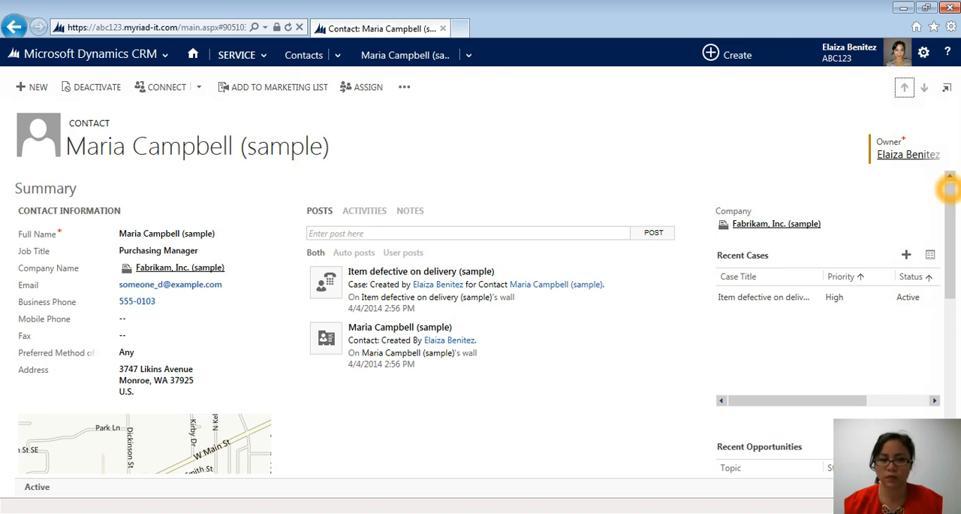
pyautogui.click(15, 25)
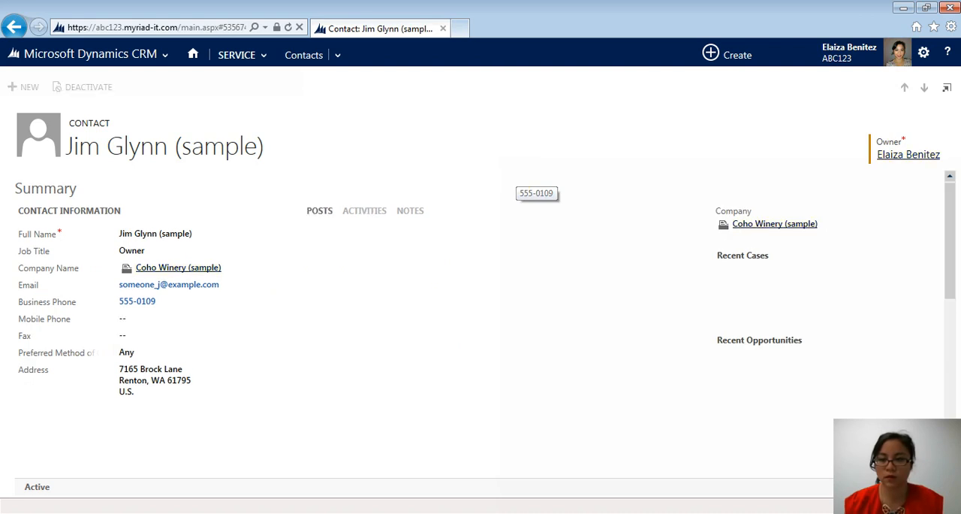
pyautogui.click(925, 87)
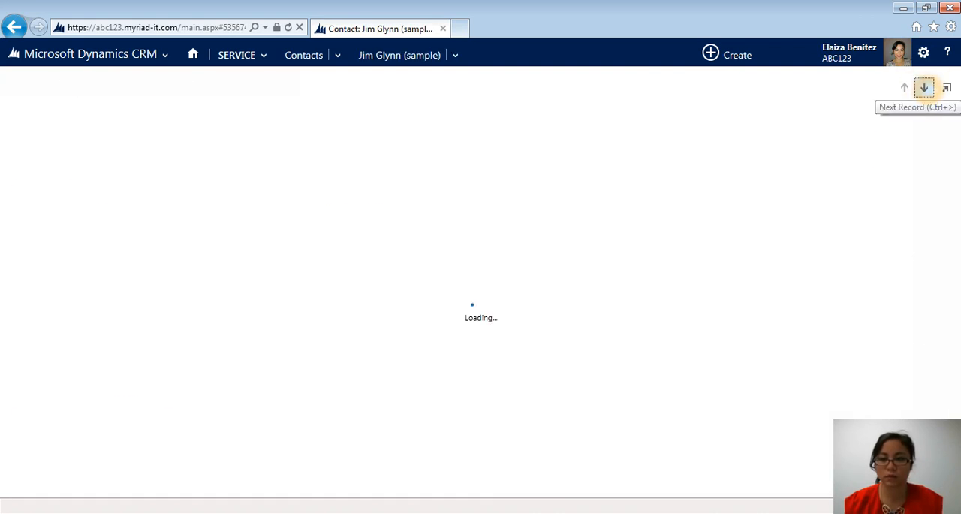
pyautogui.click(924, 87)
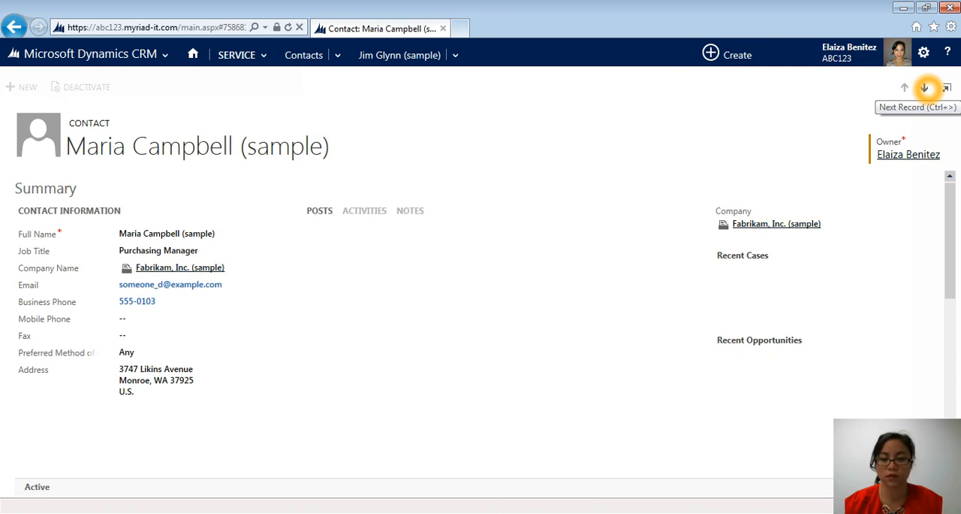
pyautogui.click(924, 88)
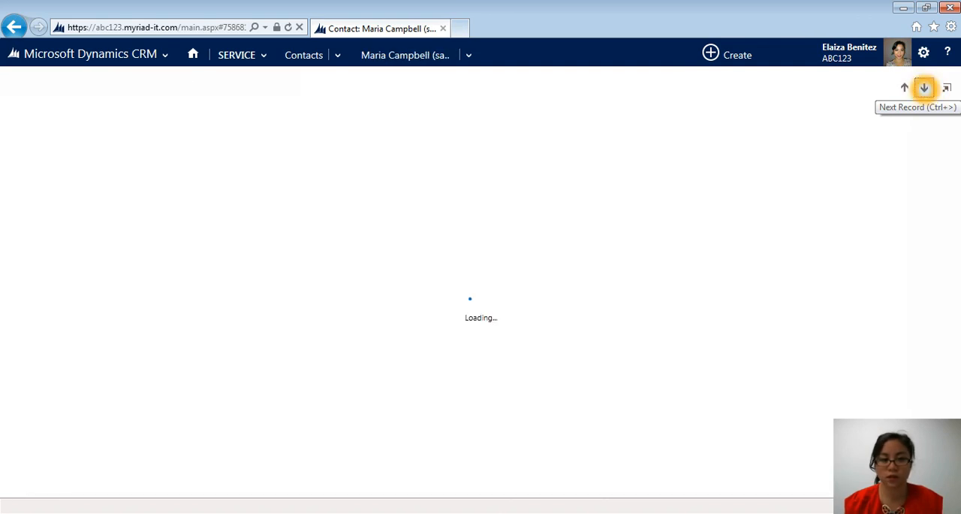
pyautogui.click(924, 88)
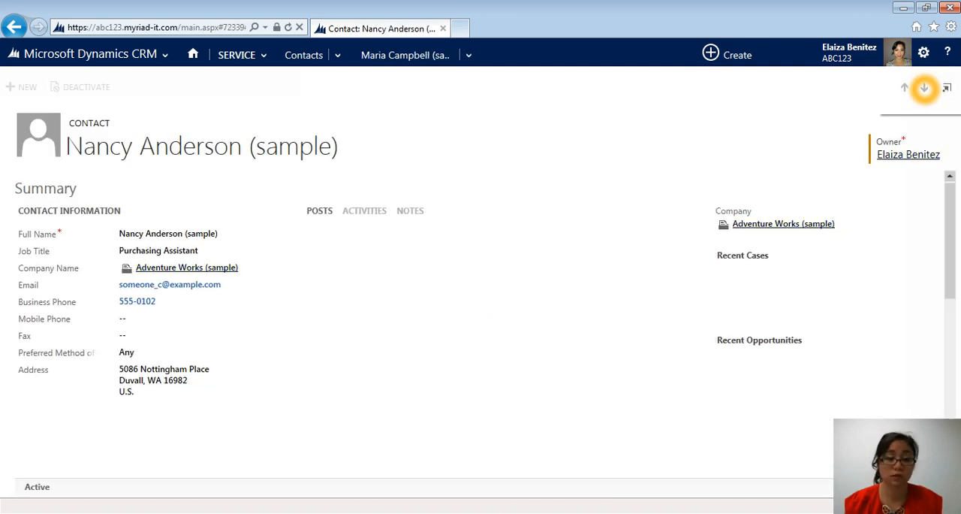
pyautogui.click(925, 88)
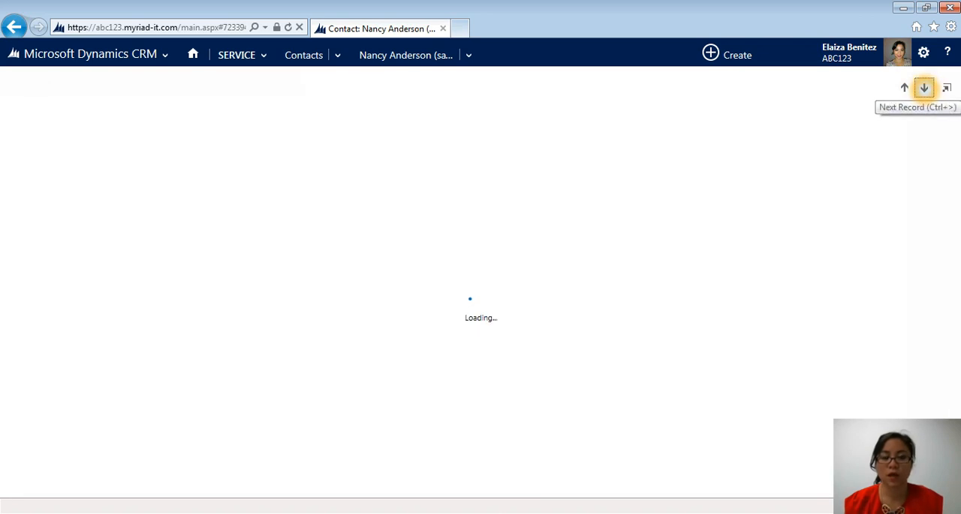
pyautogui.click(925, 87)
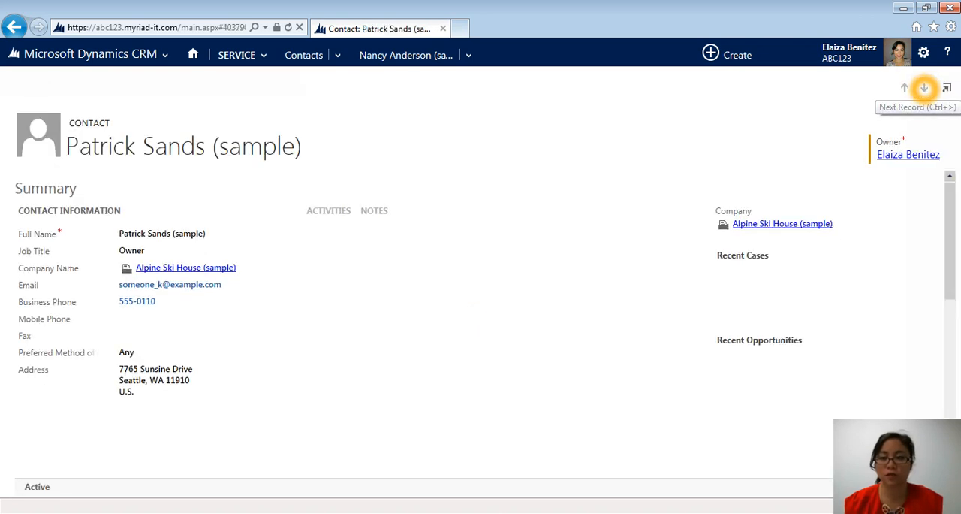
pyautogui.click(925, 88)
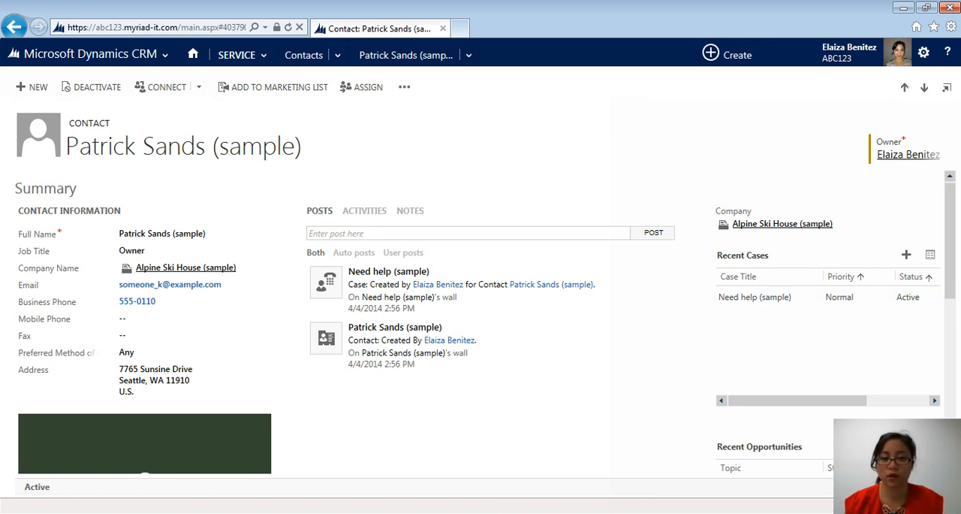
# Pop Patrick Sands' contact out into a separate window and minimise it.
pyautogui.click(162, 234)
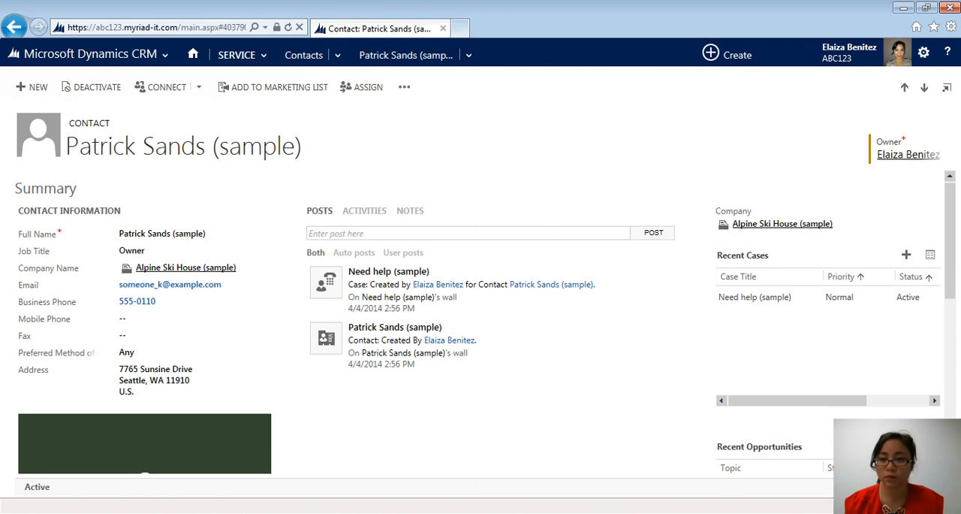
pyautogui.moveTo(946, 88)
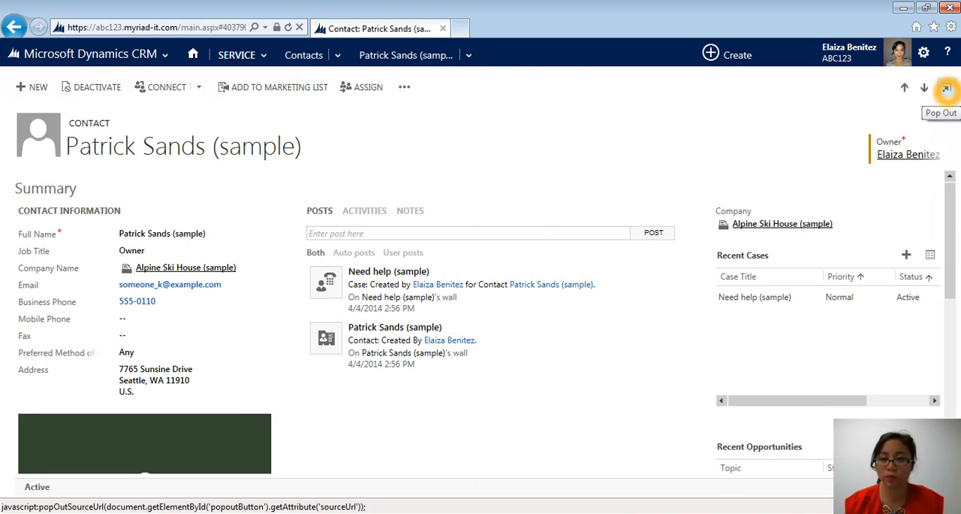
pyautogui.click(946, 88)
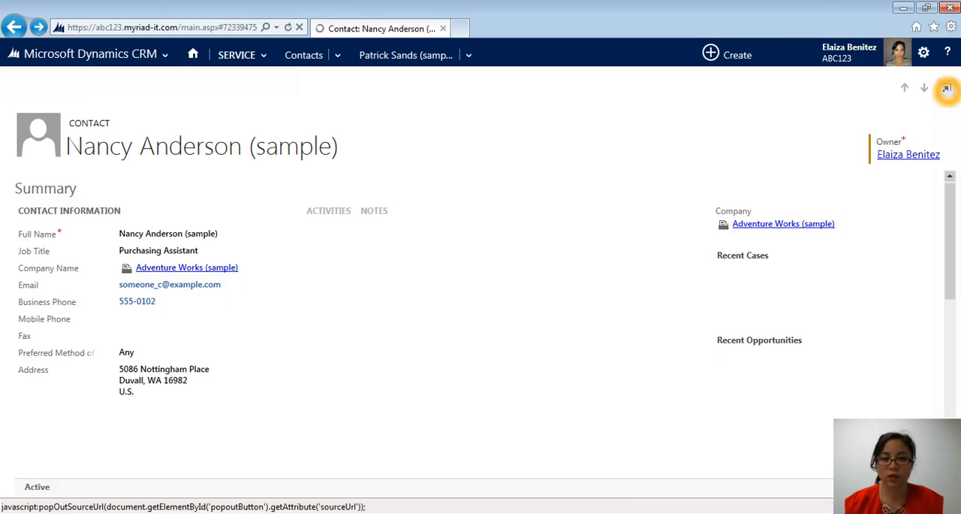
pyautogui.click(946, 88)
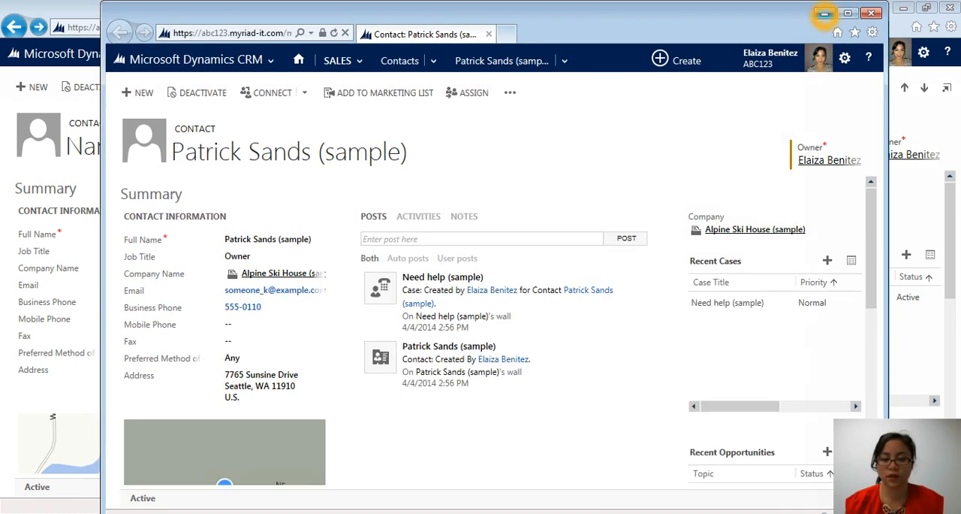
pyautogui.moveTo(823, 14)
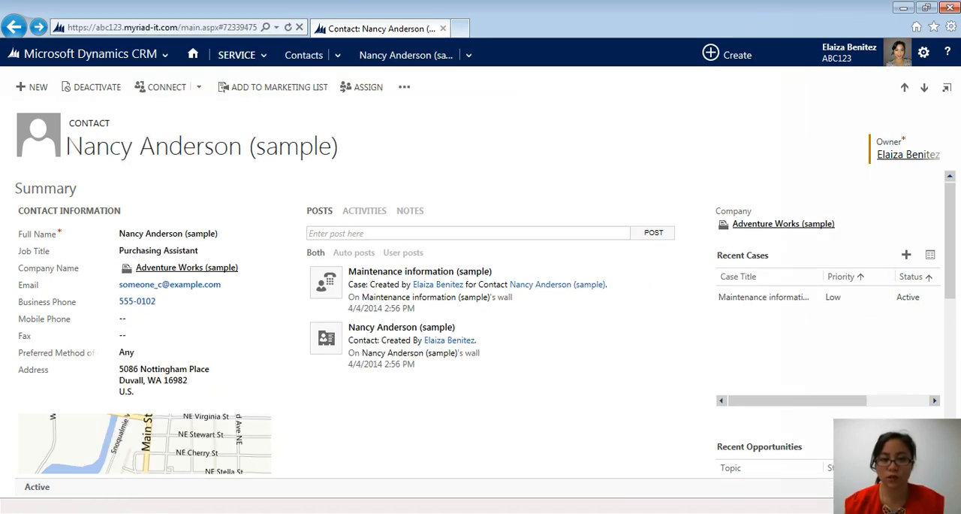
pyautogui.click(469, 54)
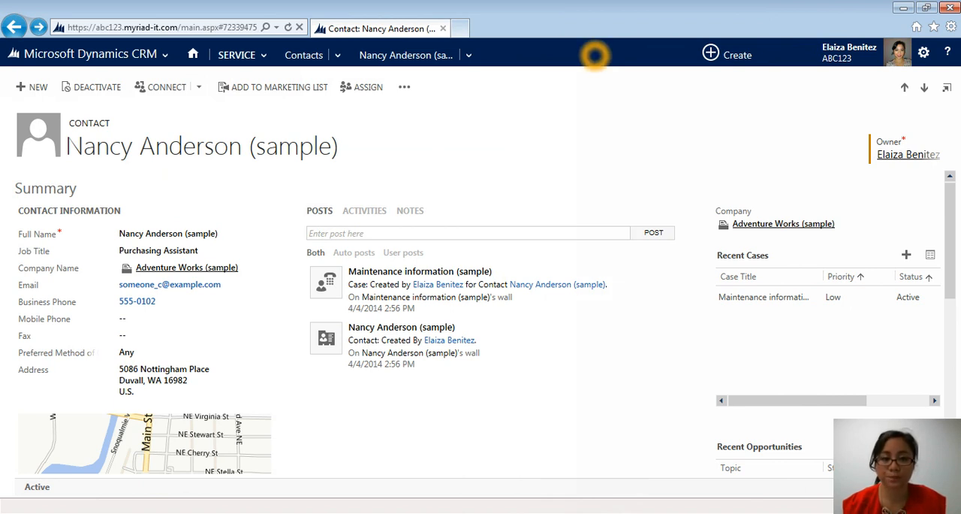
pyautogui.moveTo(595, 55)
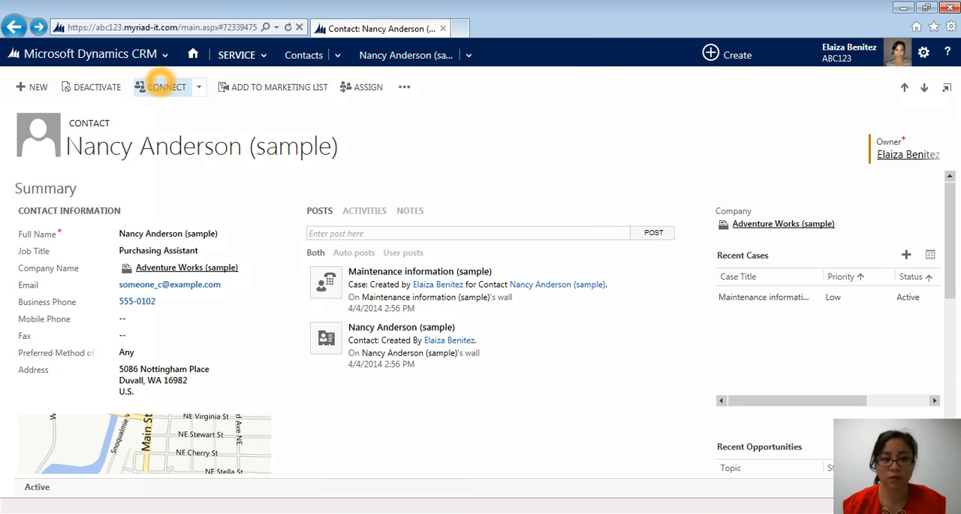
pyautogui.click(236, 54)
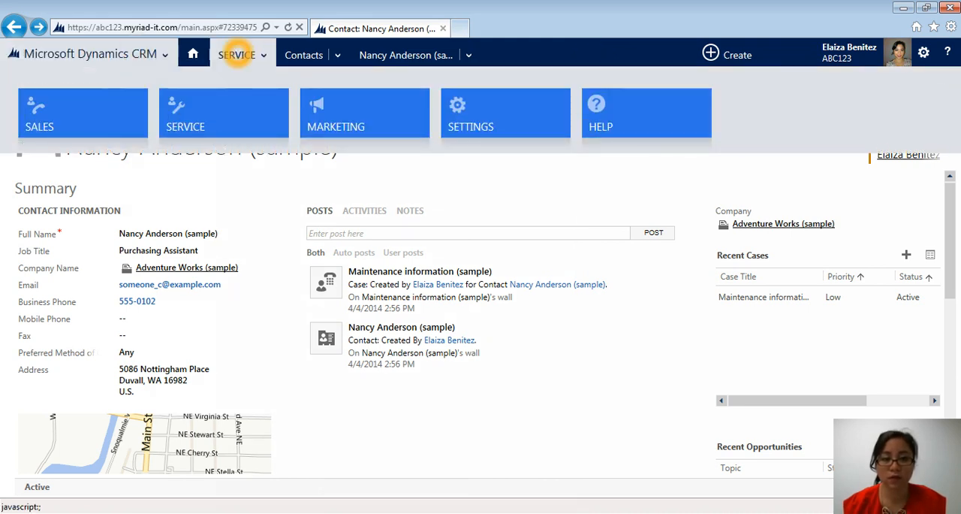
pyautogui.click(236, 54)
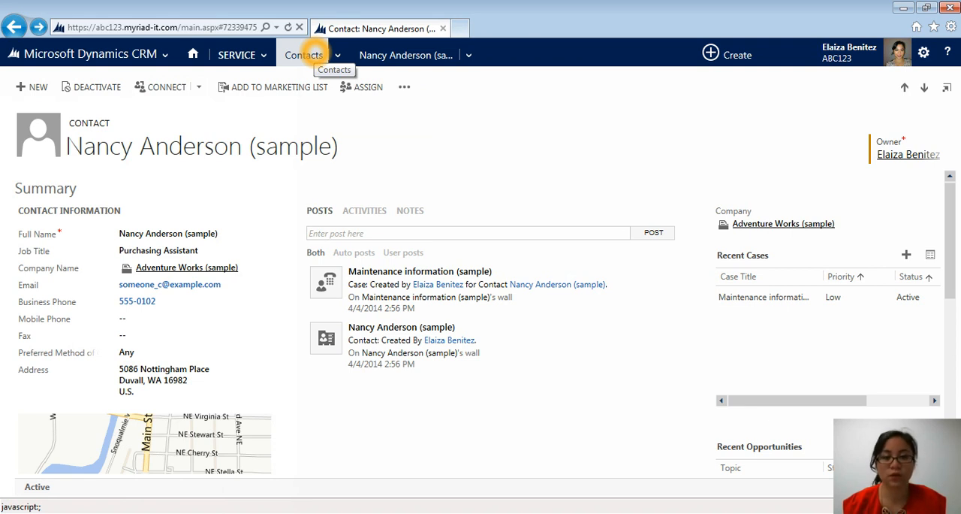
pyautogui.moveTo(406, 55)
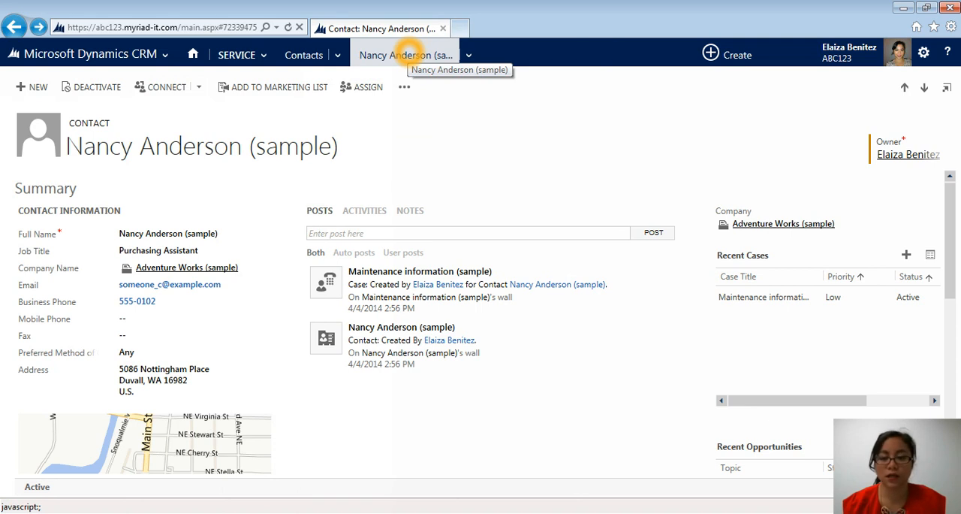
pyautogui.moveTo(406, 54)
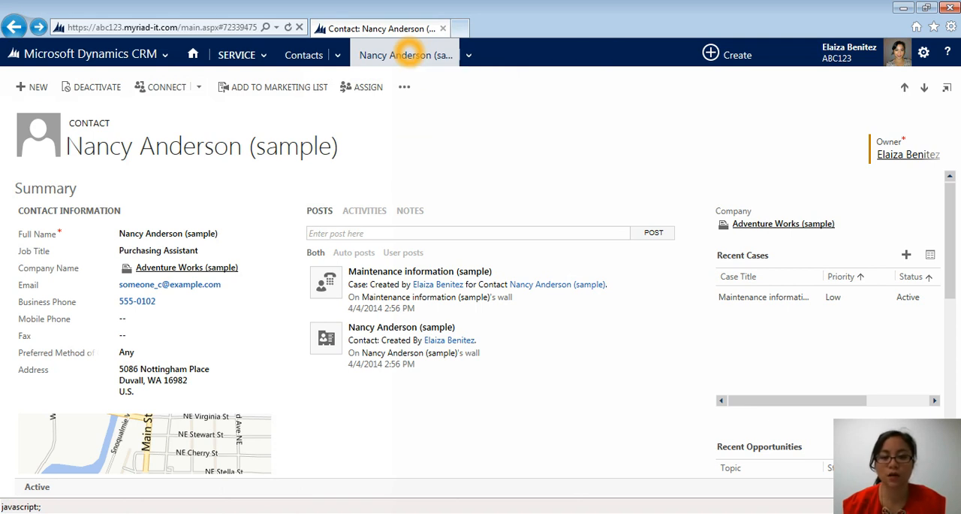